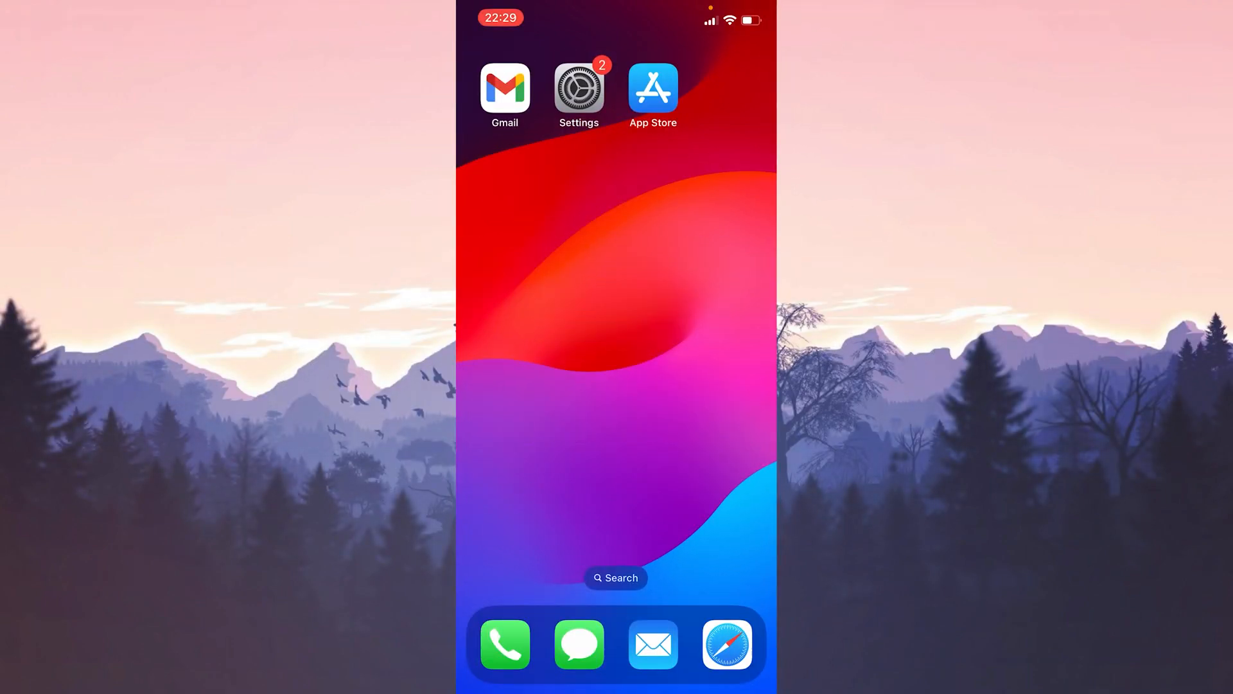
# Step: Go to Settings > General to check for an iOS software update
pyautogui.click(578, 89)
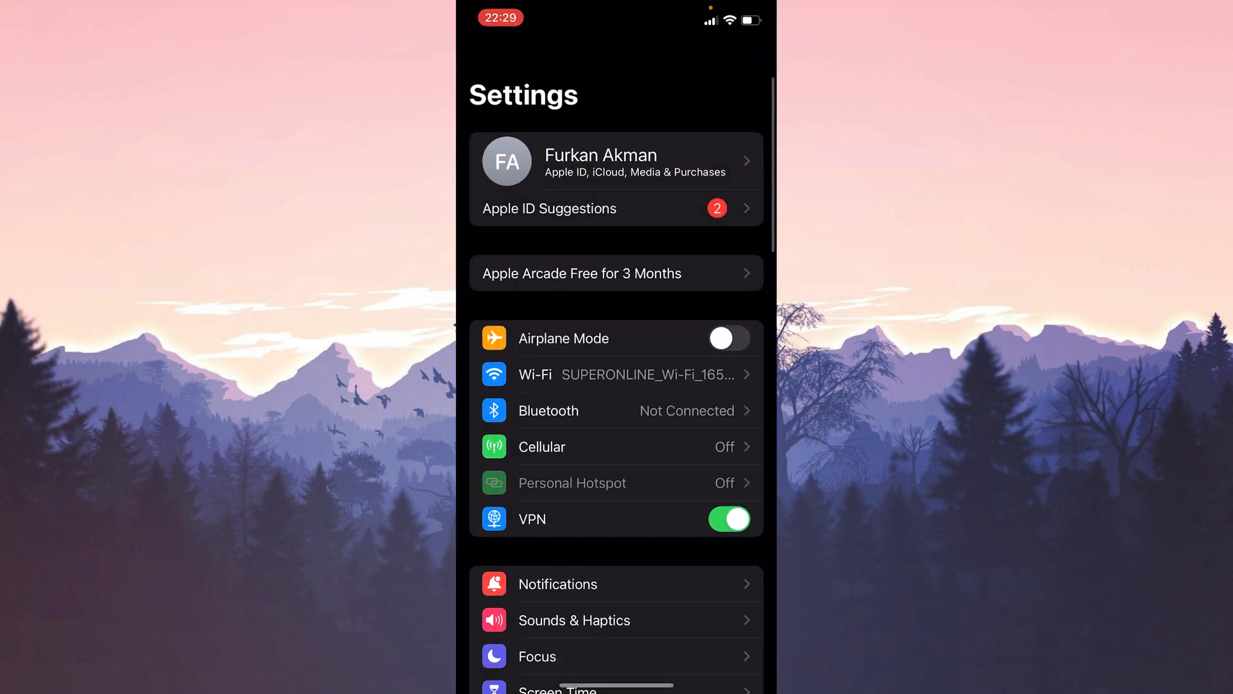
pyautogui.scroll(-3)
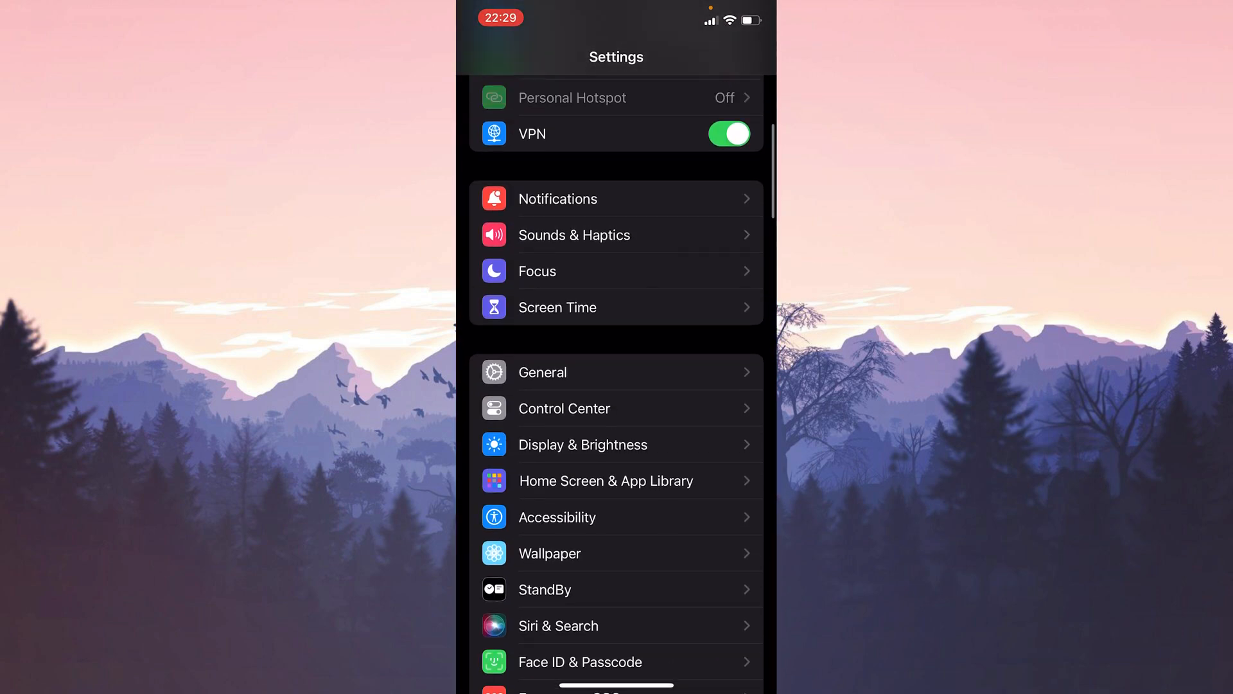
pyautogui.click(542, 373)
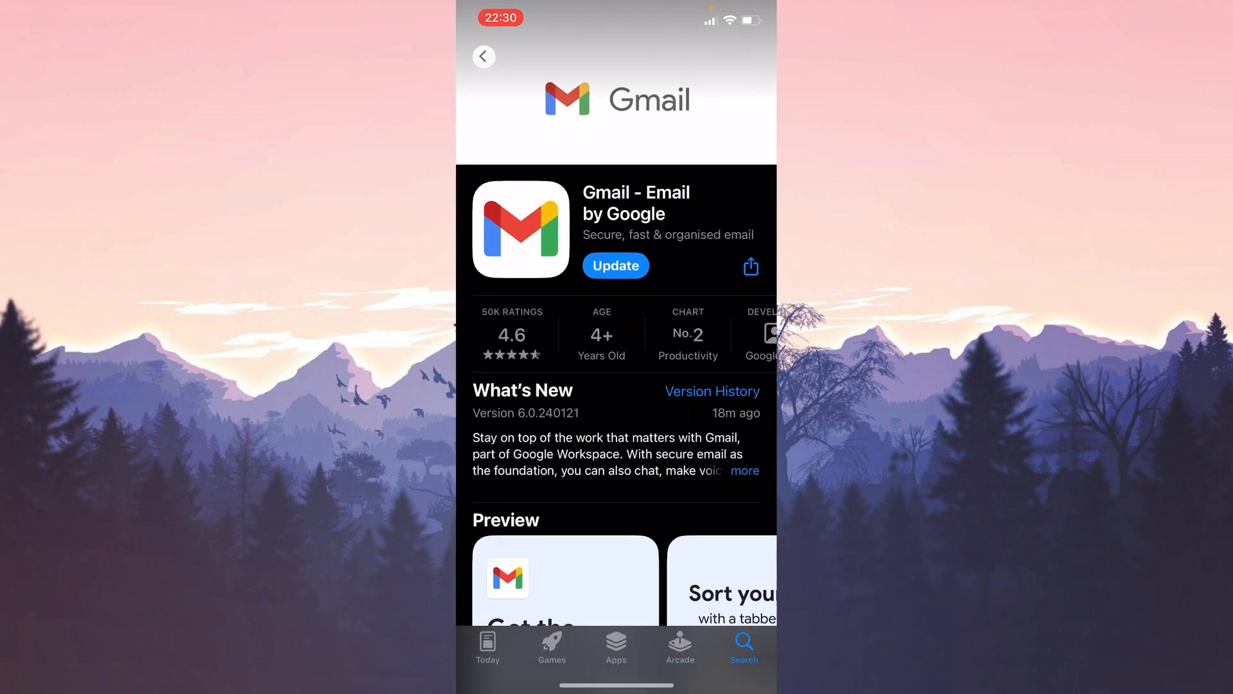
# Step: Update Gmail to the latest version from its App Store page
pyautogui.click(615, 264)
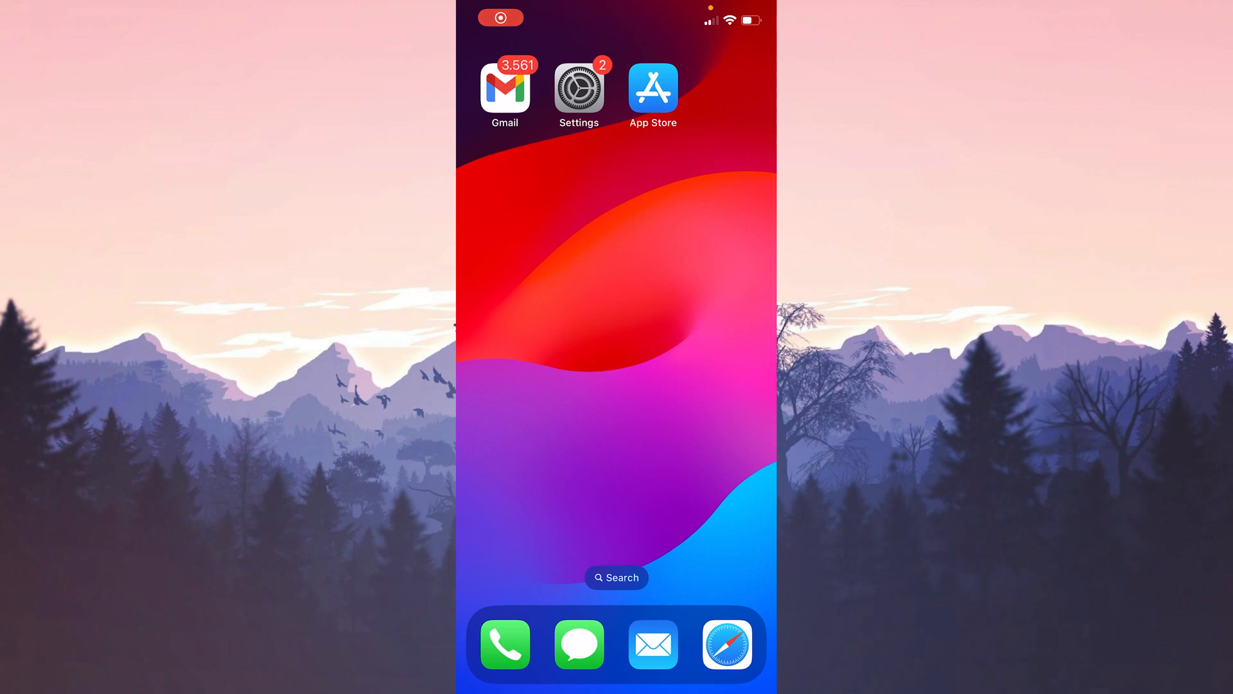
# Step: Remove the first Google account from this device via Gmail's Manage accounts
pyautogui.click(505, 88)
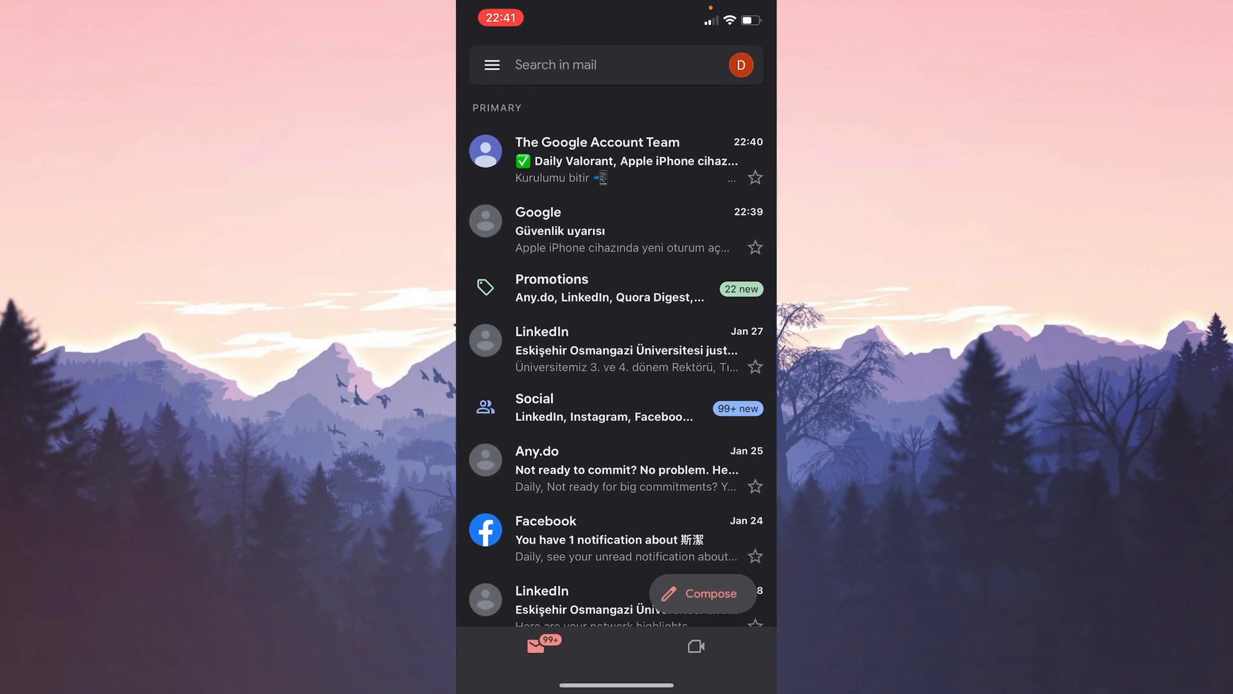
pyautogui.click(742, 64)
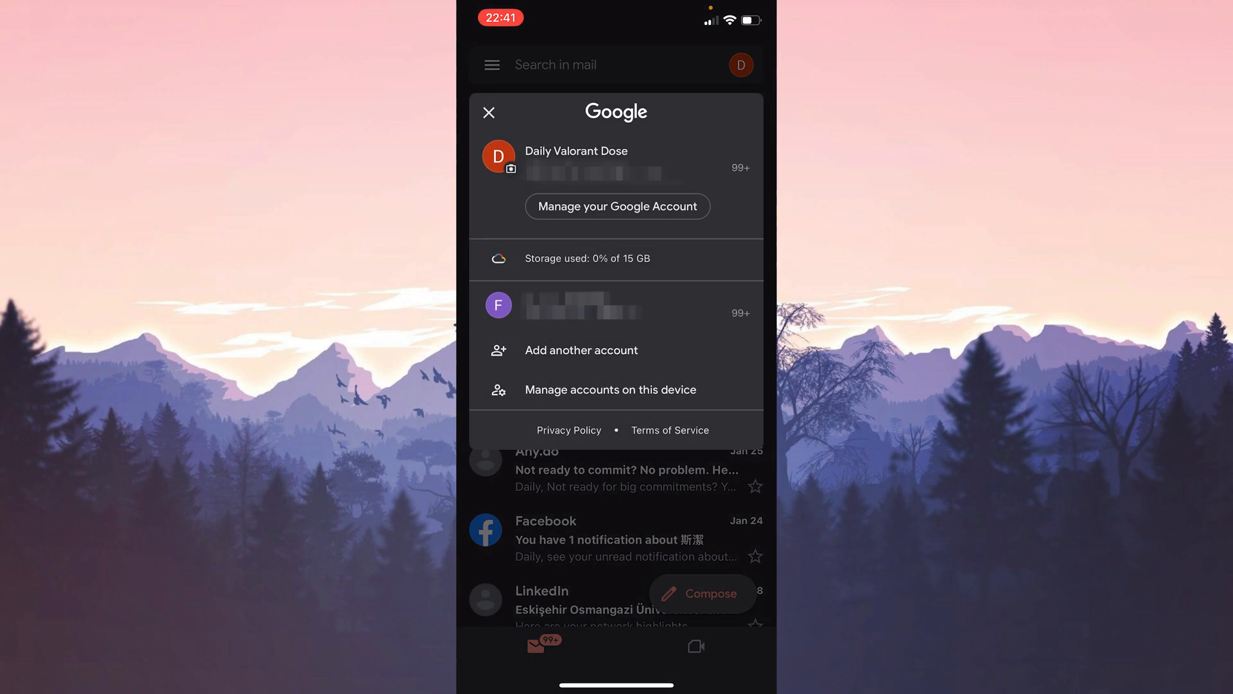
pyautogui.click(610, 390)
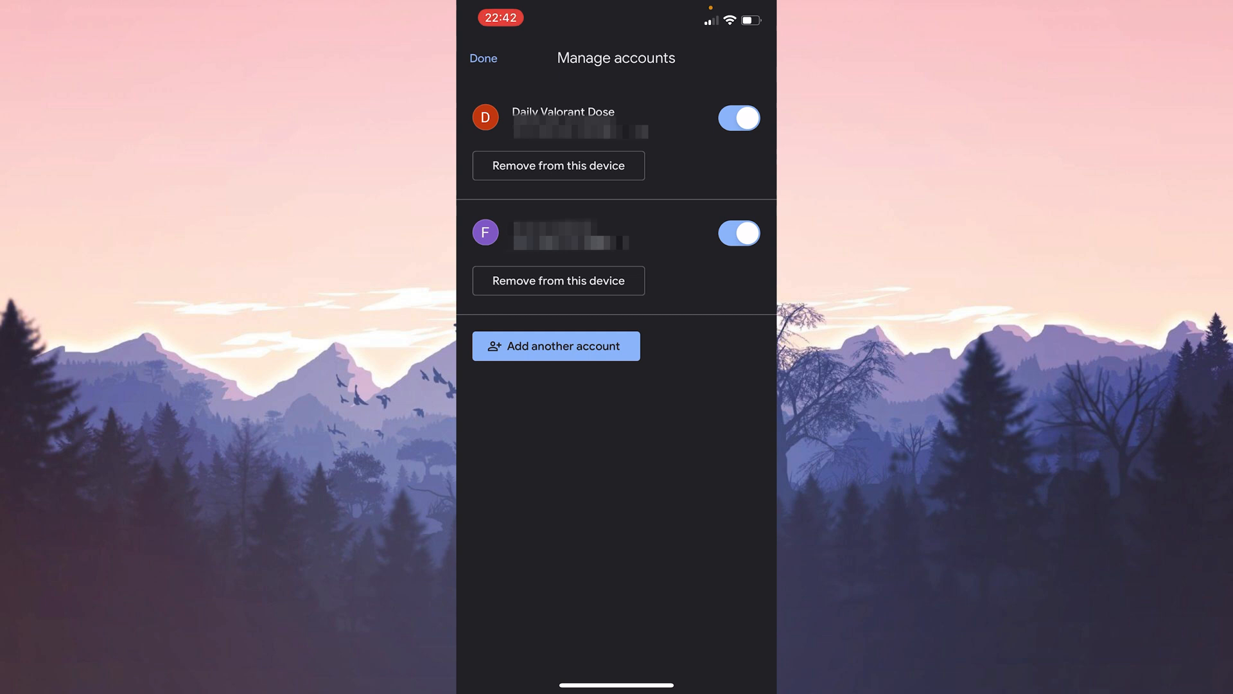
pyautogui.click(558, 280)
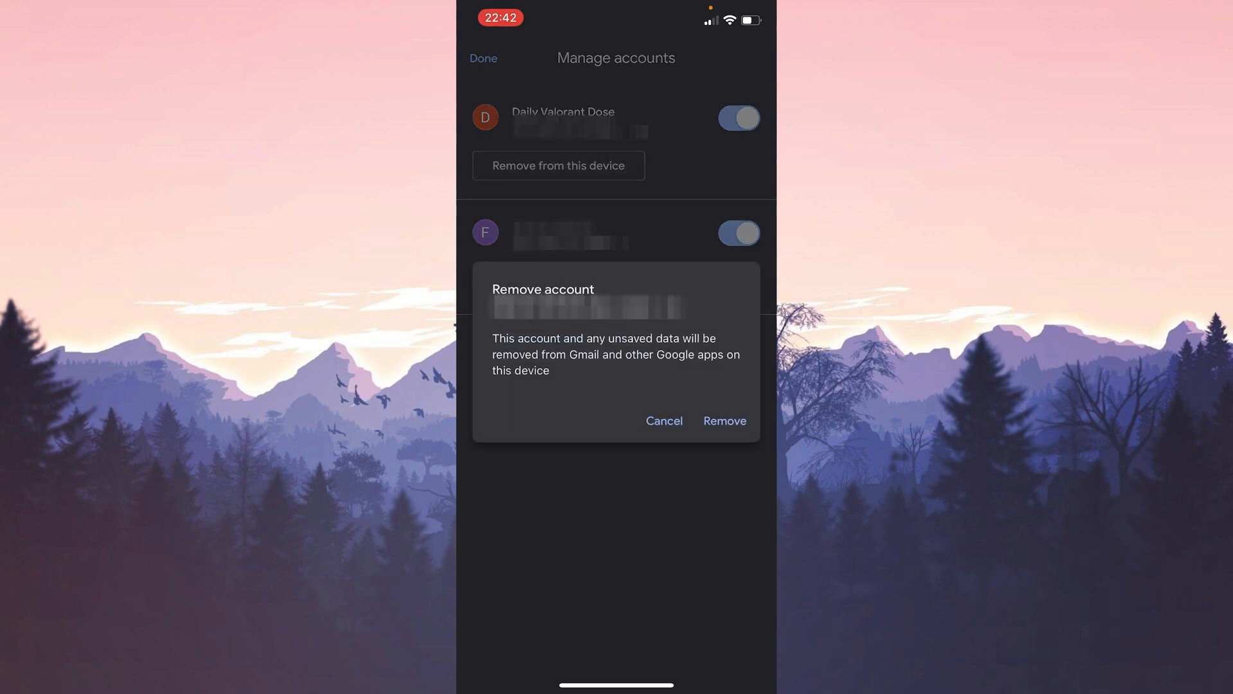
pyautogui.click(724, 421)
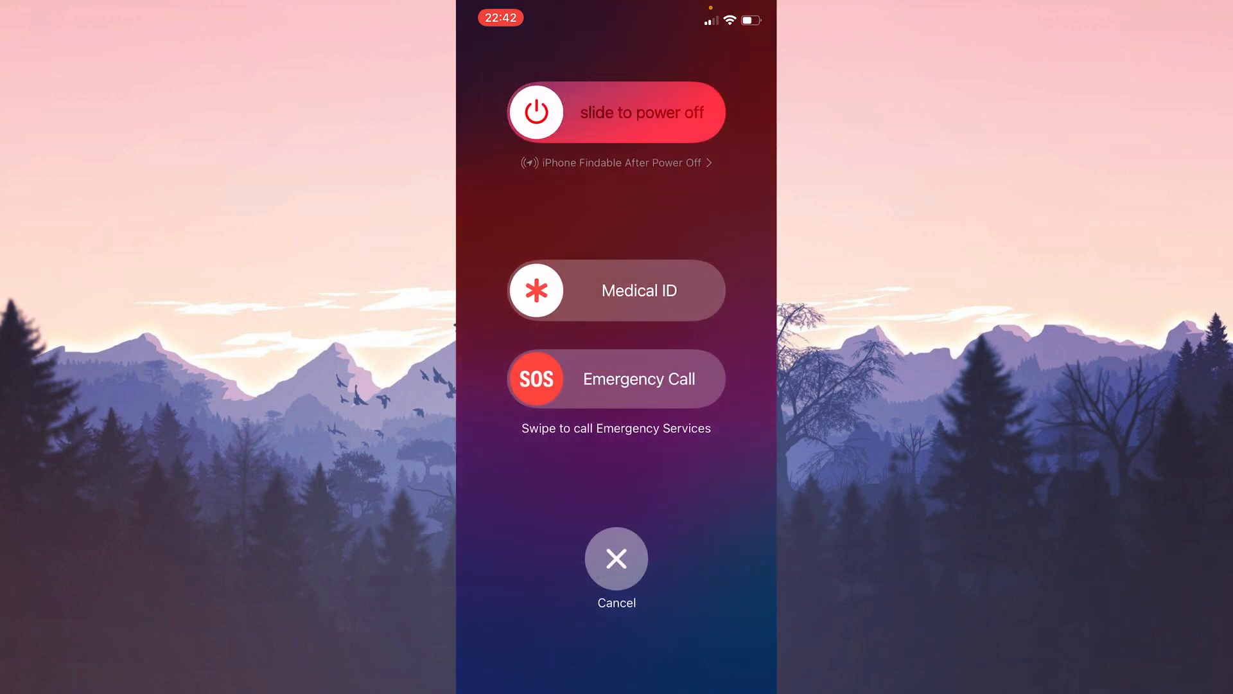
# Step: Power off the iPhone with the slide-to-power-off slider to restart it
pyautogui.moveTo(536, 111); pyautogui.dragTo(681, 112)
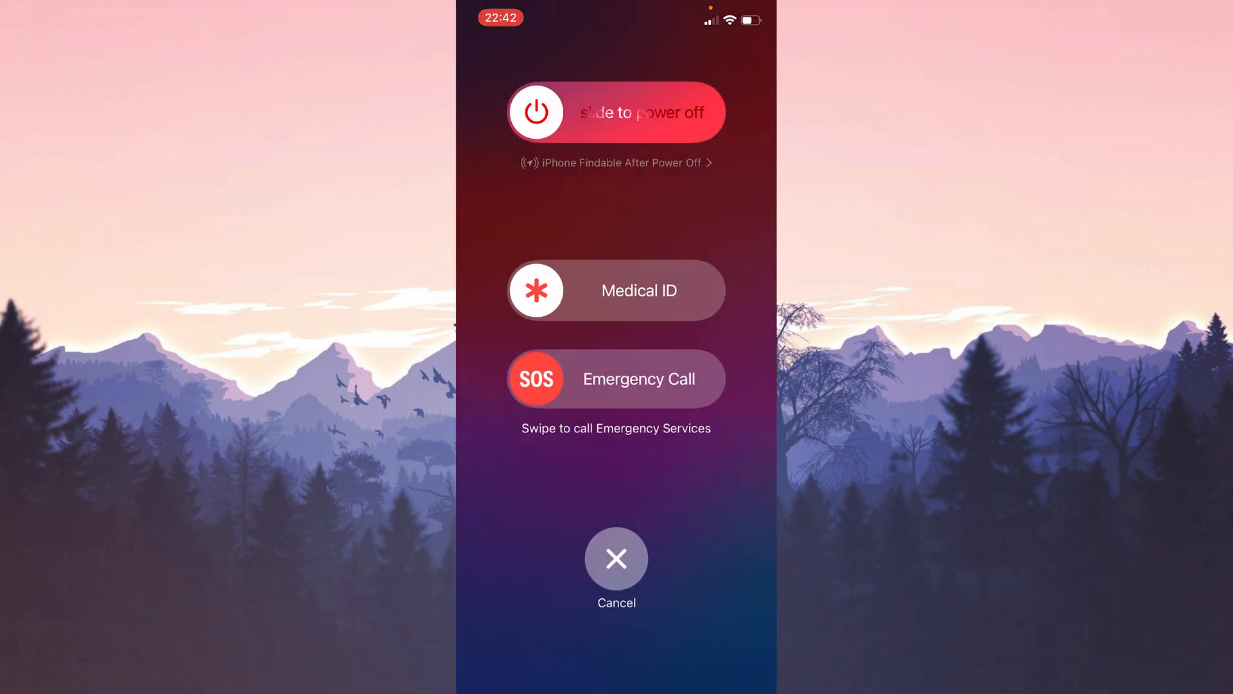
pyautogui.click(617, 558)
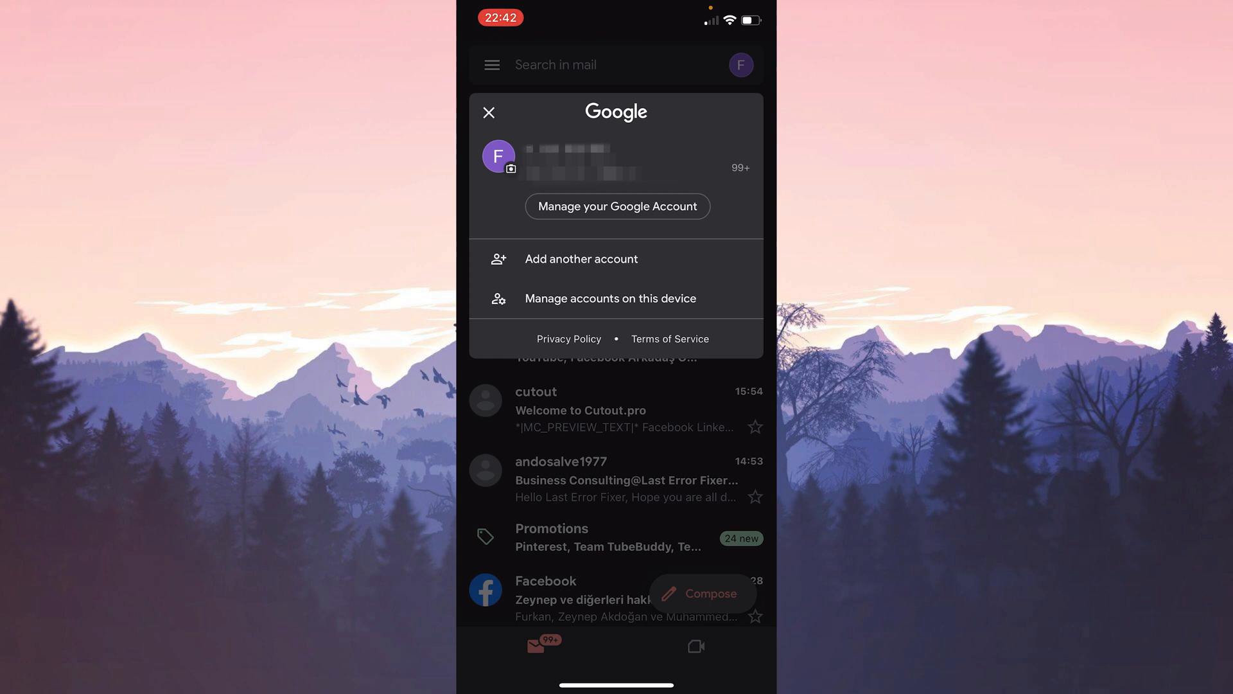
# Step: Add another account in Gmail, choosing Google as the provider
pyautogui.click(581, 259)
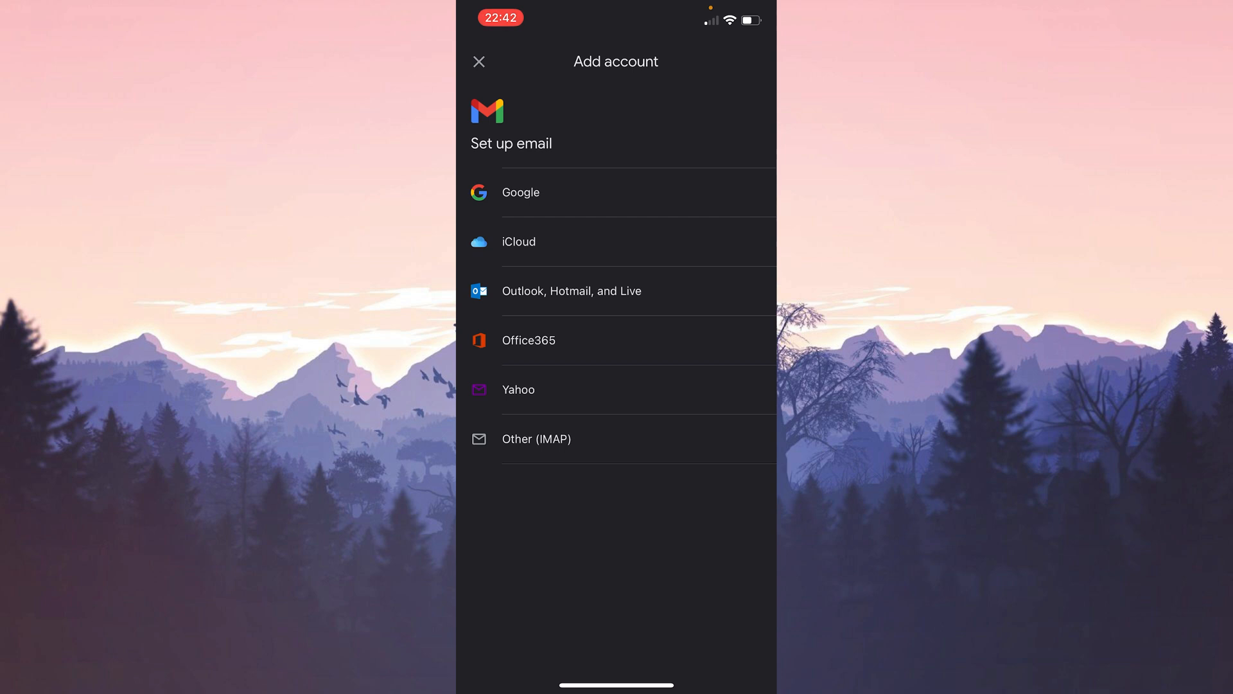
pyautogui.click(522, 193)
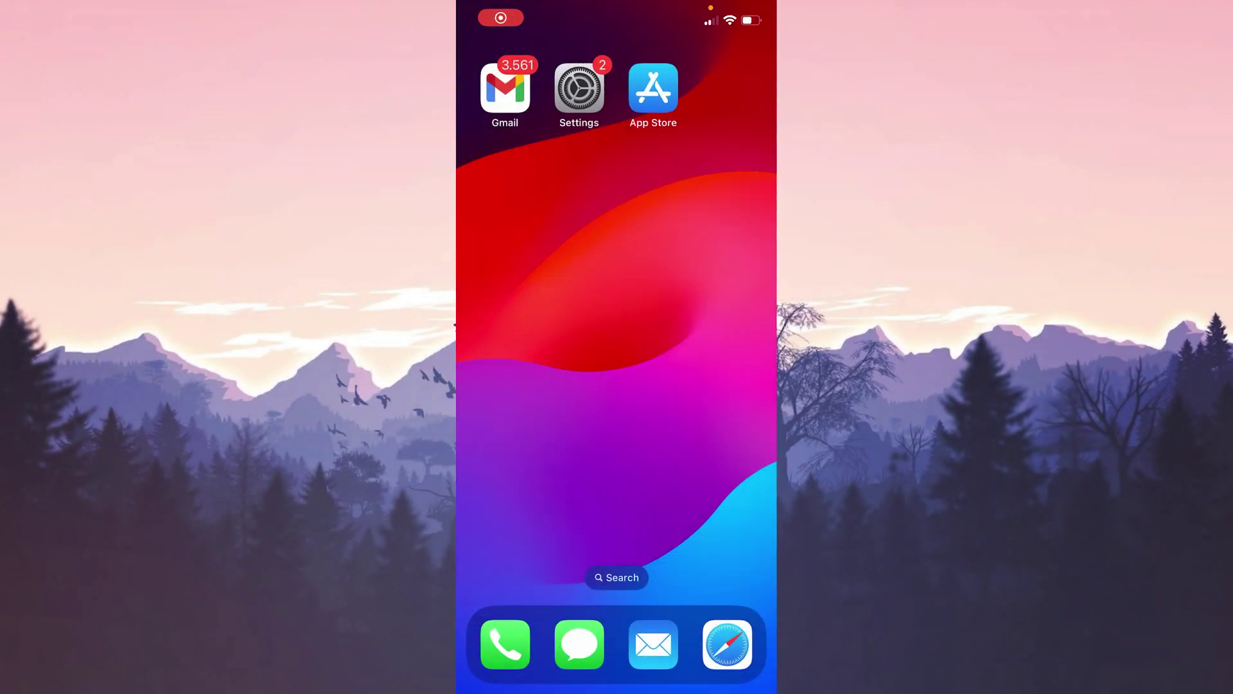
pyautogui.click(505, 88)
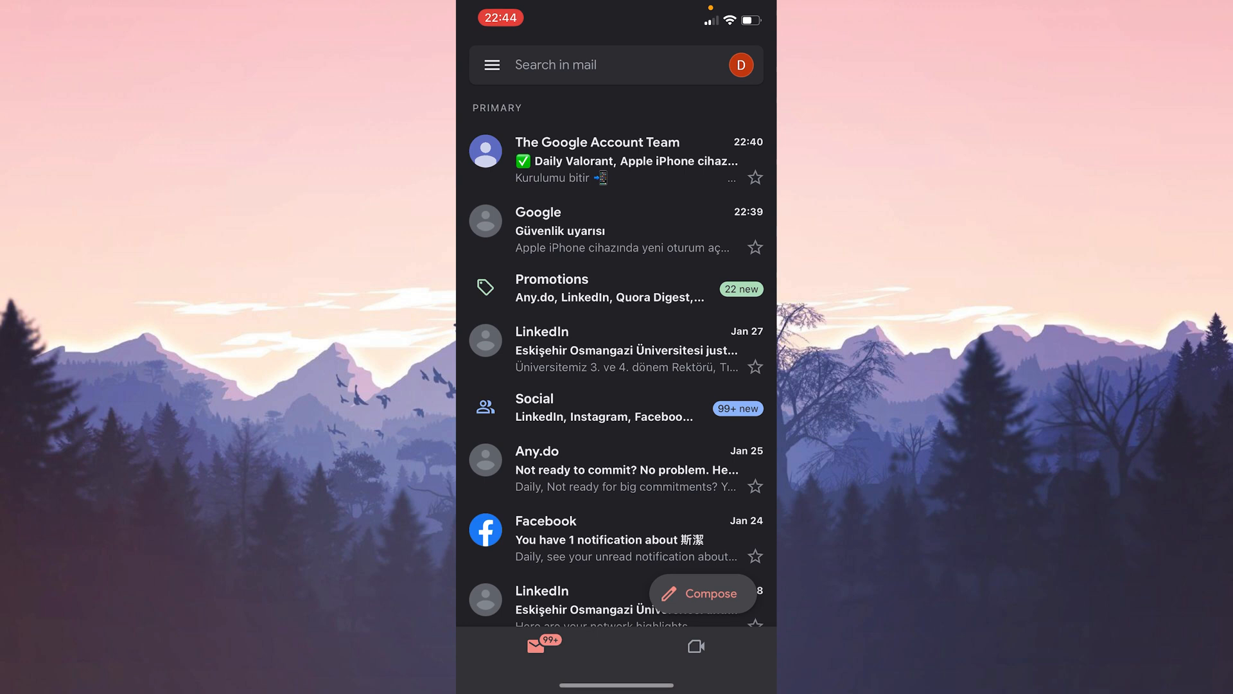
pyautogui.click(491, 64)
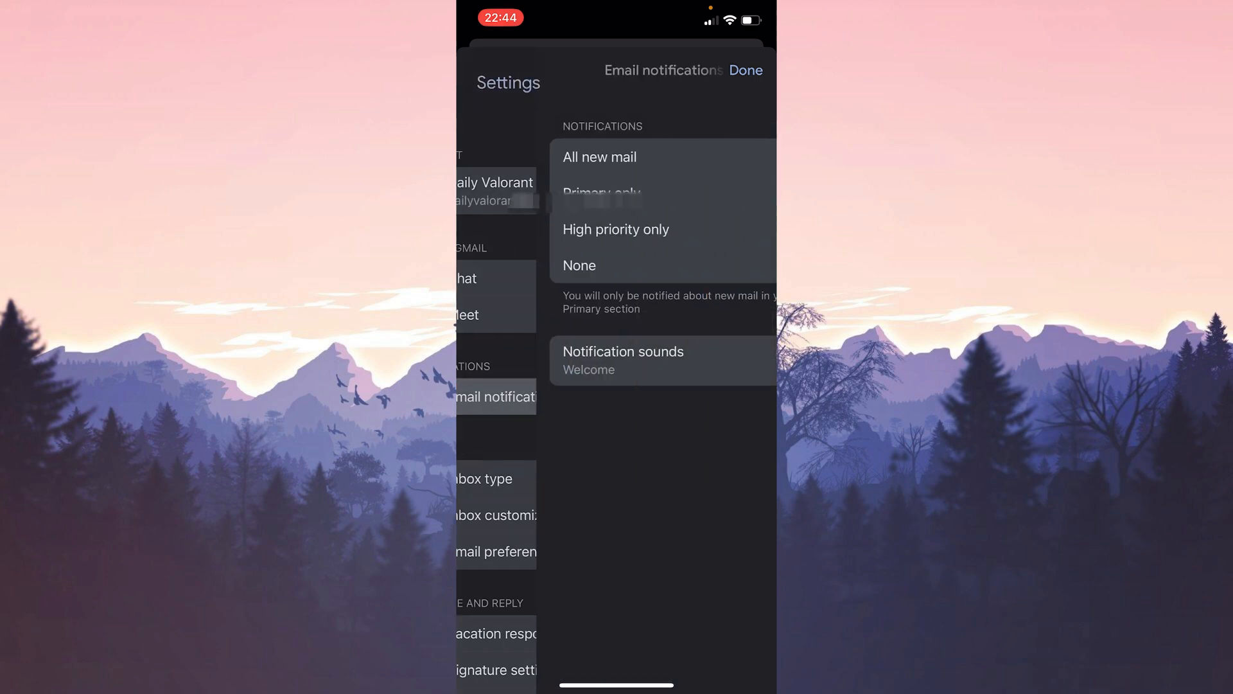
pyautogui.click(578, 265)
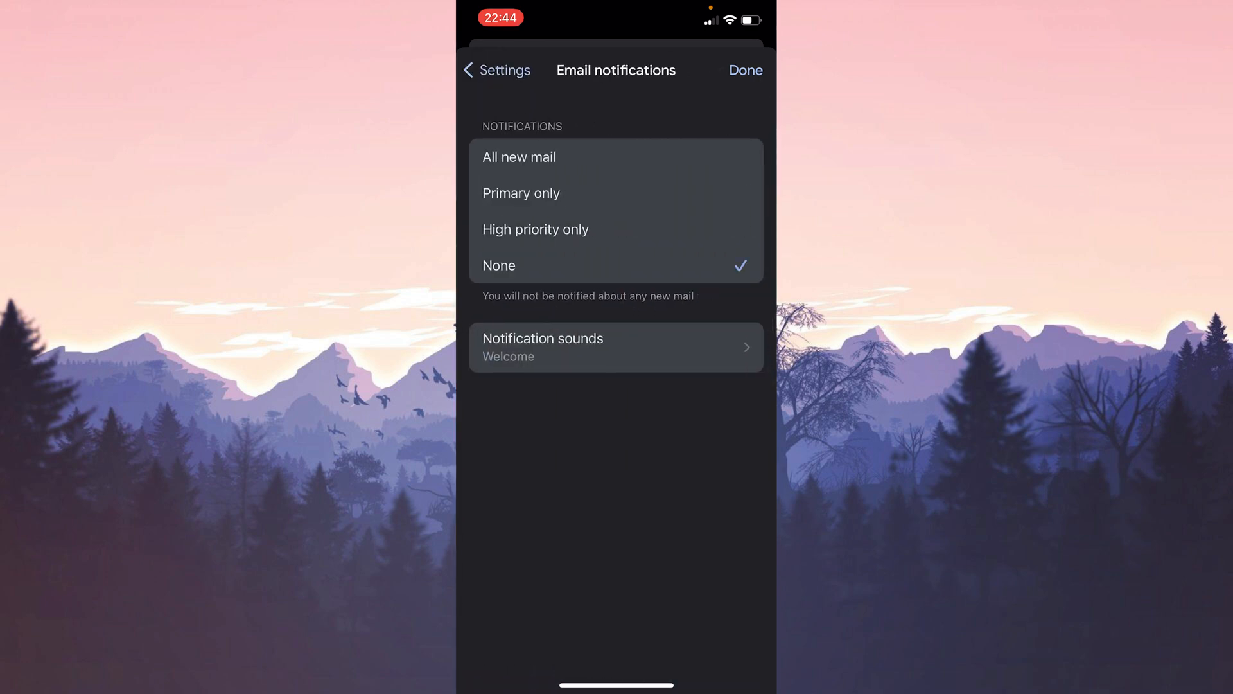
pyautogui.click(745, 69)
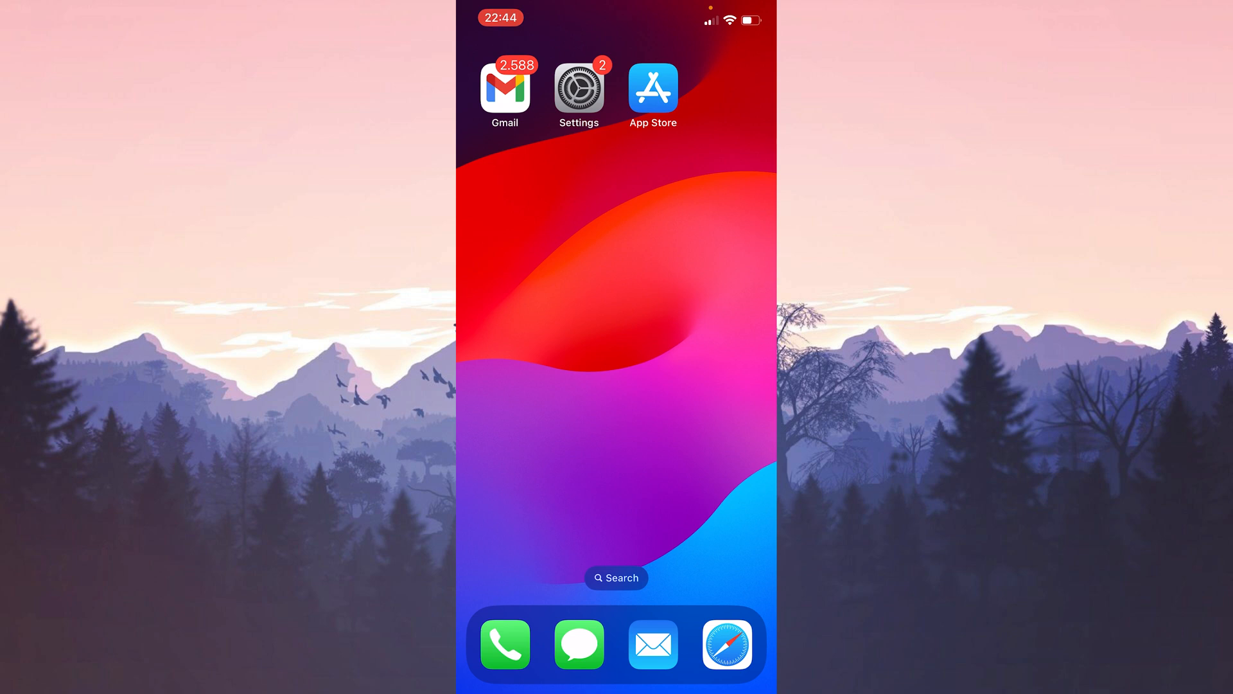
# Step: Revisit Gmail Settings > Email notifications and change which new mail triggers notifications
pyautogui.click(505, 88)
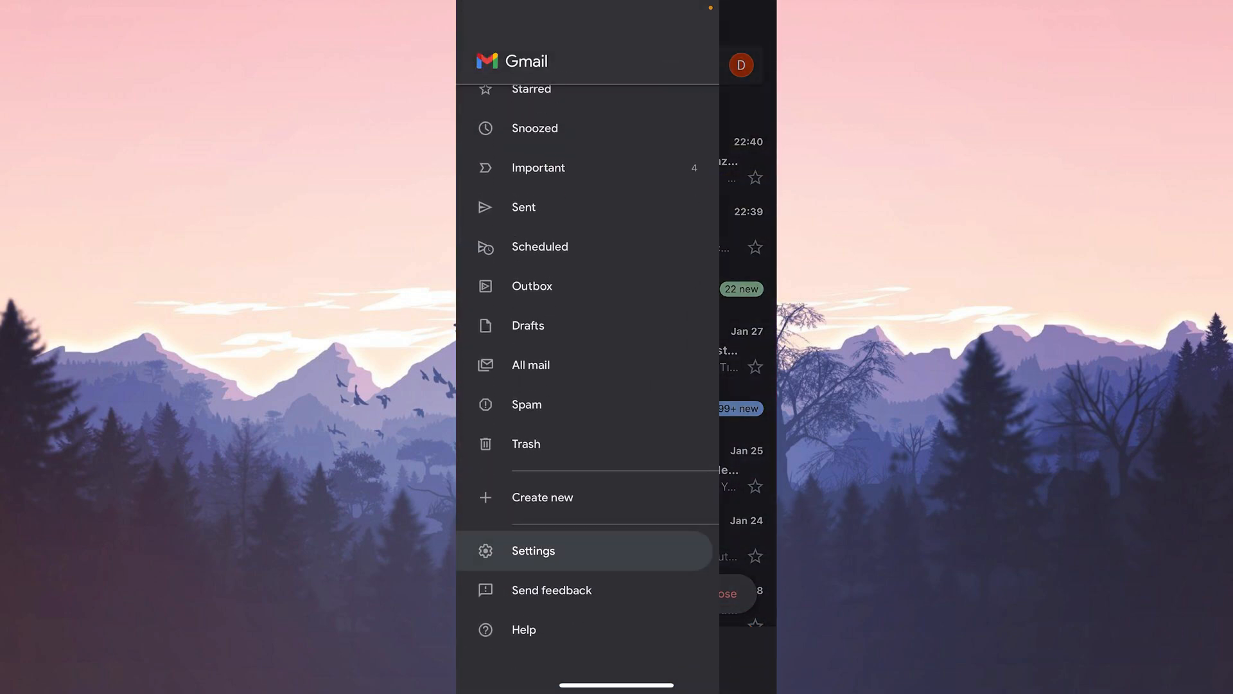
pyautogui.click(533, 550)
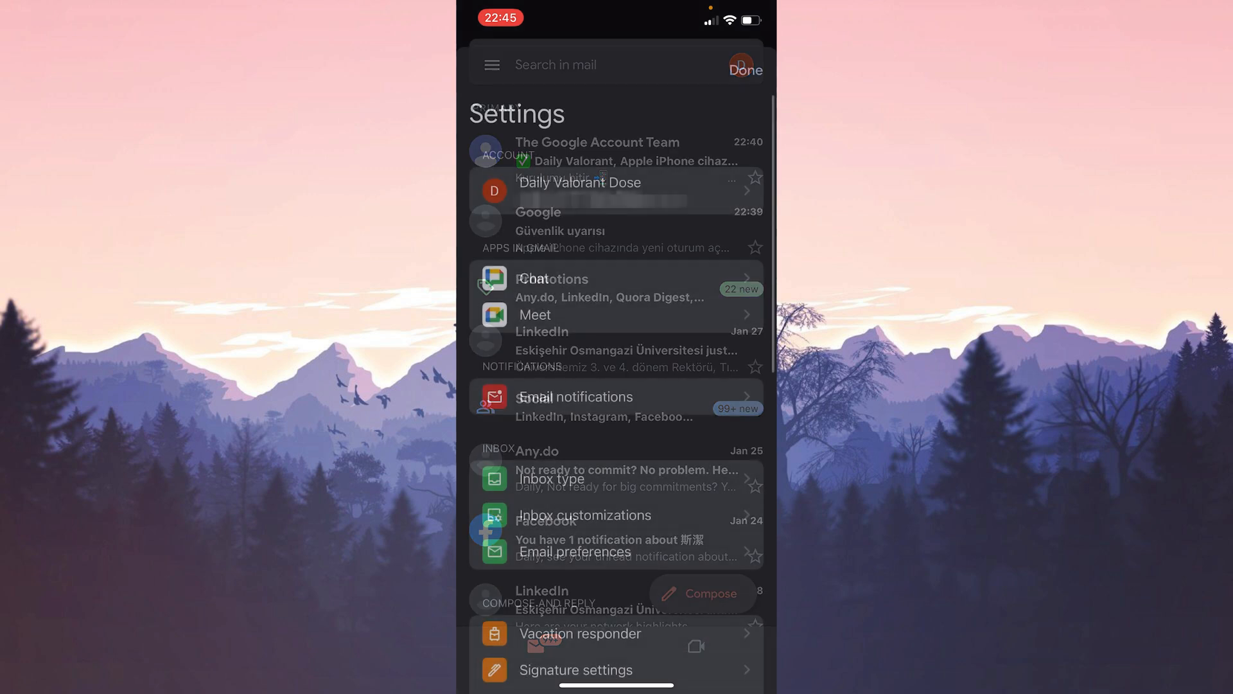
pyautogui.click(575, 397)
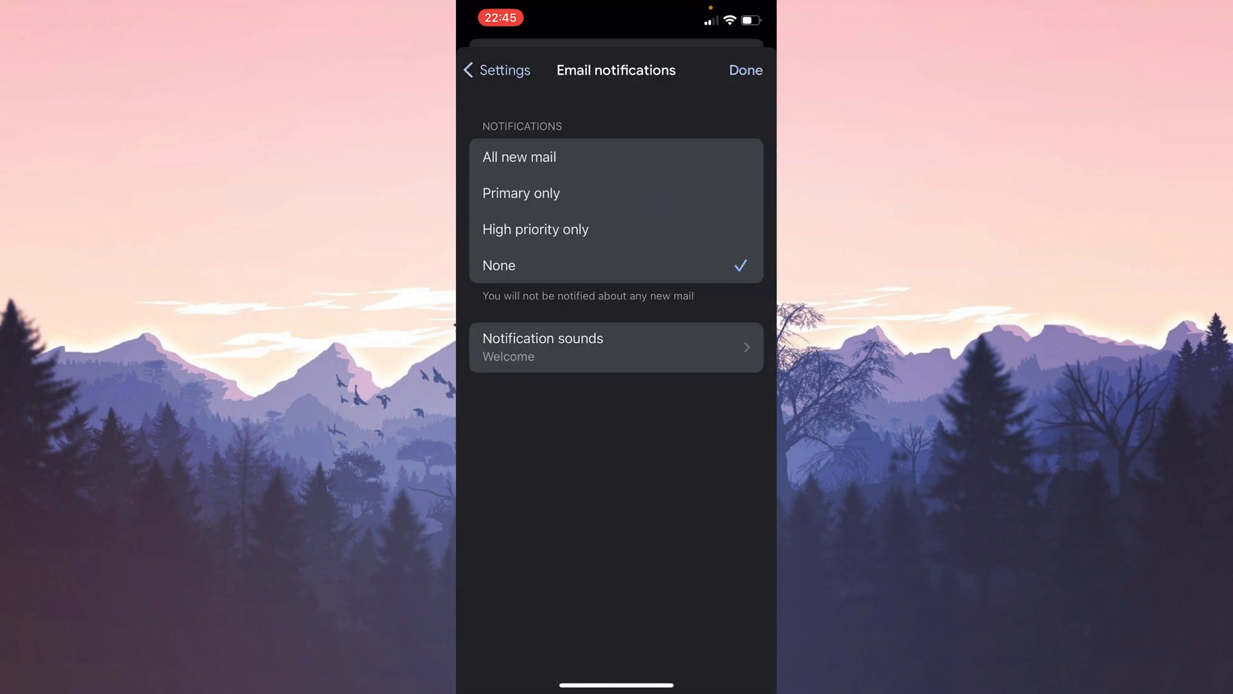
pyautogui.click(519, 157)
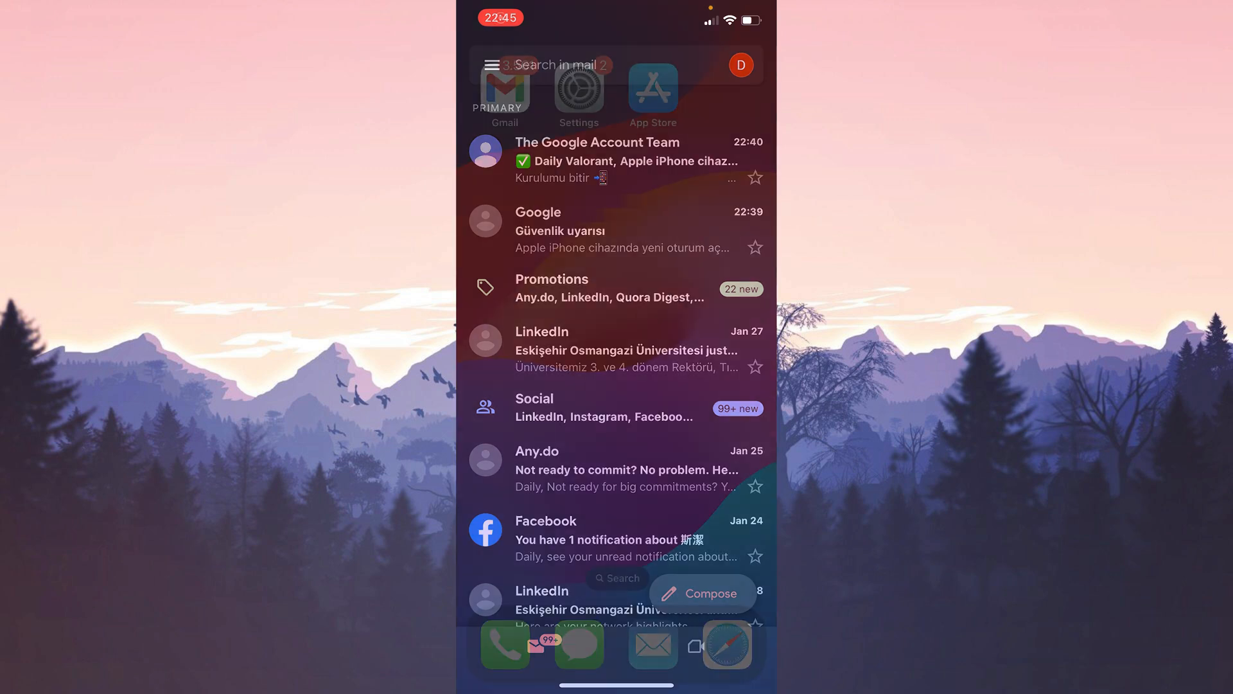
# Step: Delete the Gmail app from the home screen and download it again from the App Store
pyautogui.click(504, 90)
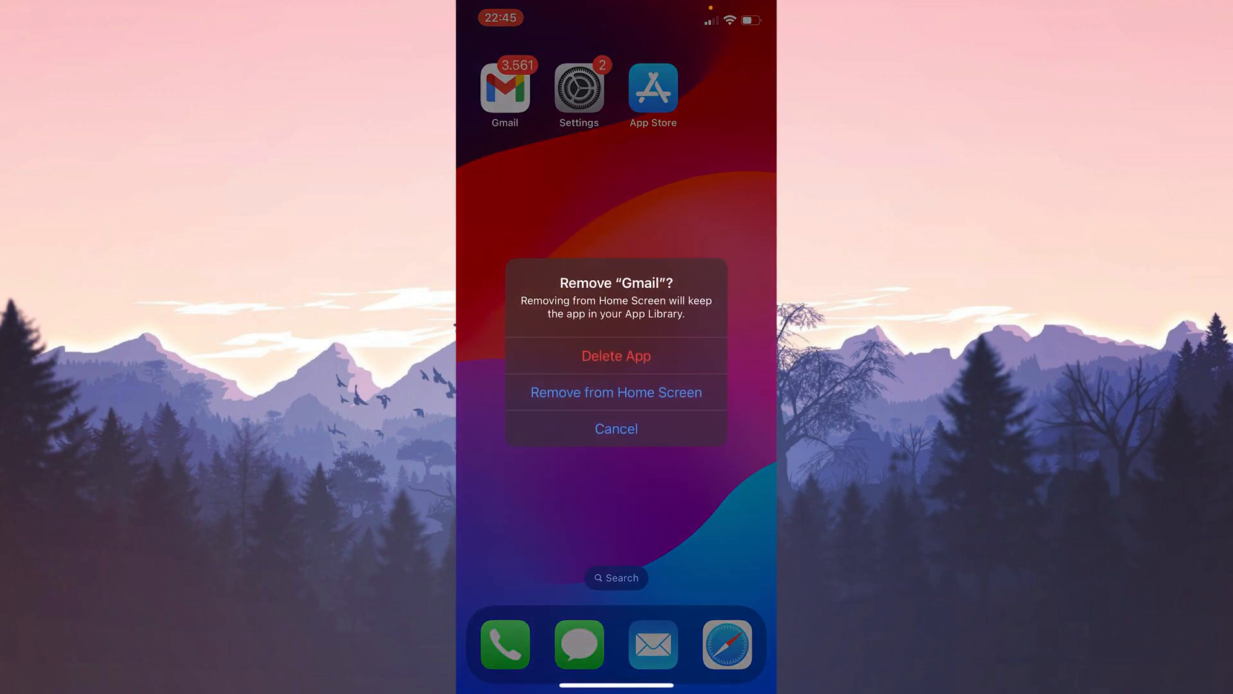
pyautogui.click(617, 429)
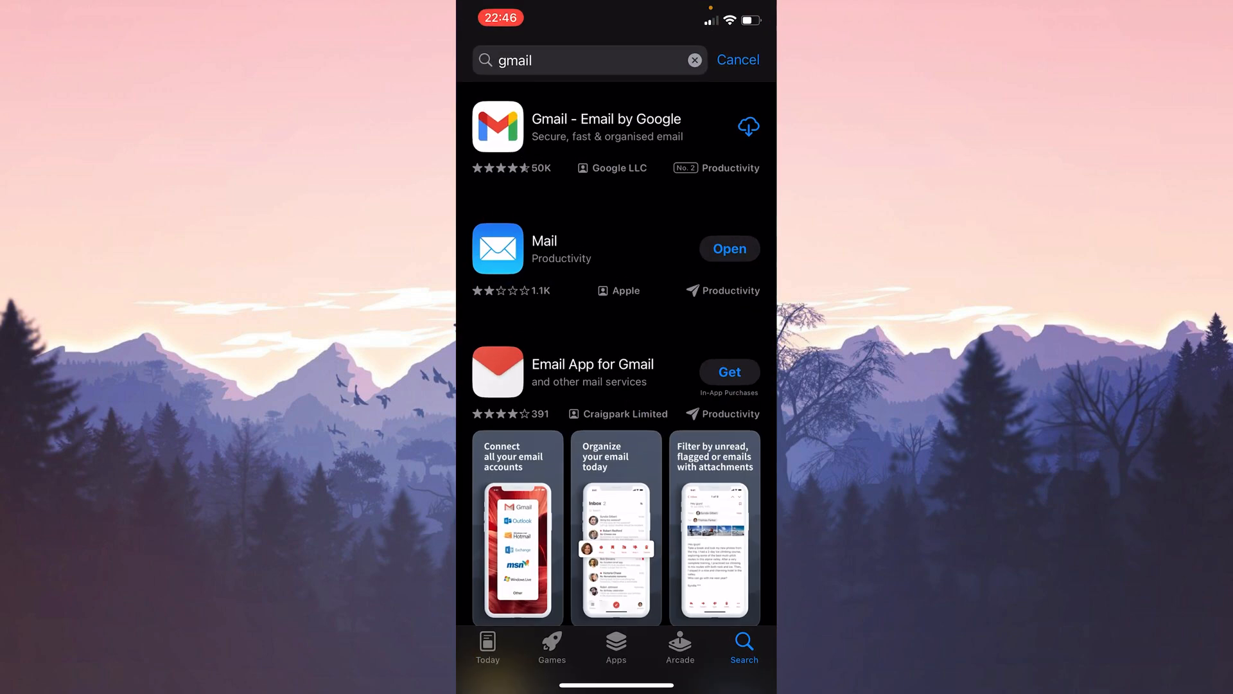
pyautogui.click(605, 126)
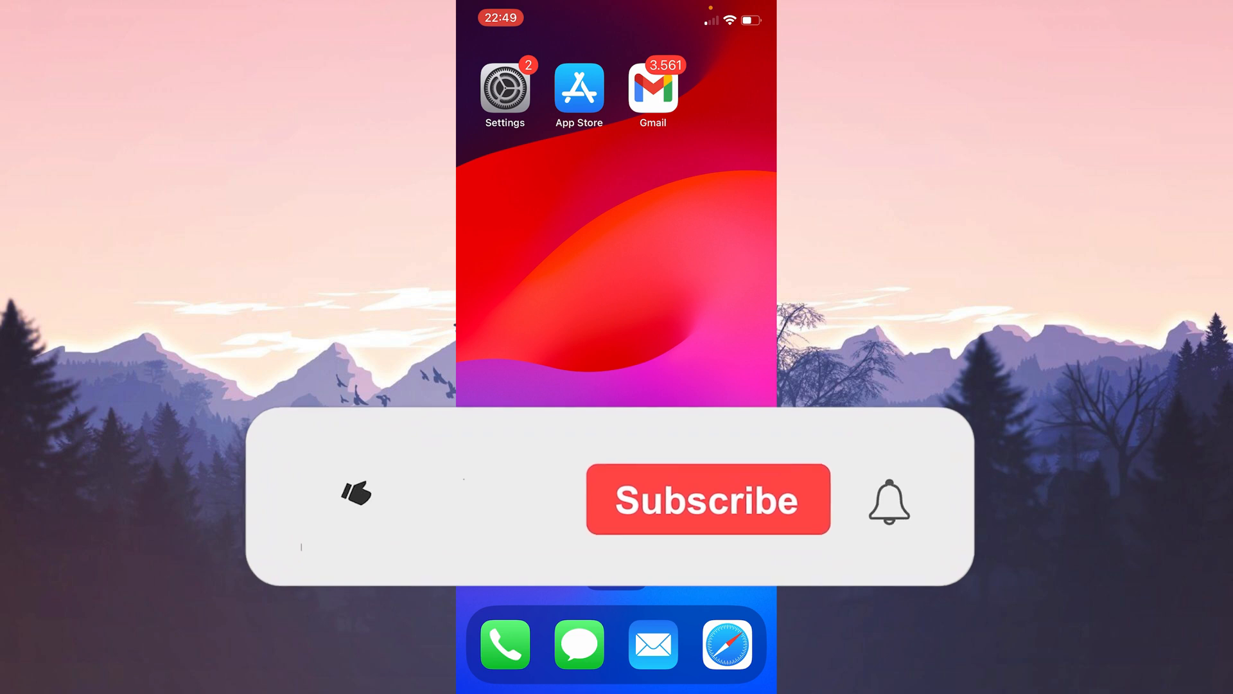
# Step: Return to the home screen to confirm the reinstalled Gmail icon is present
pyautogui.click(355, 496)
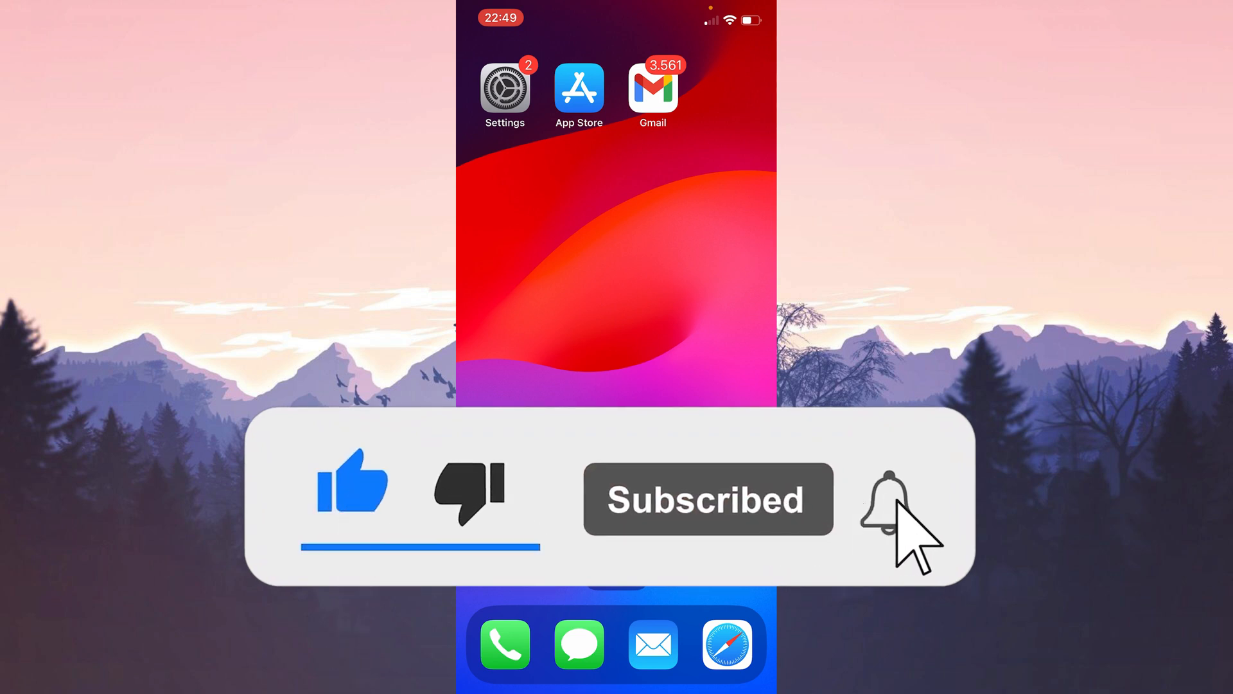
pyautogui.click(880, 502)
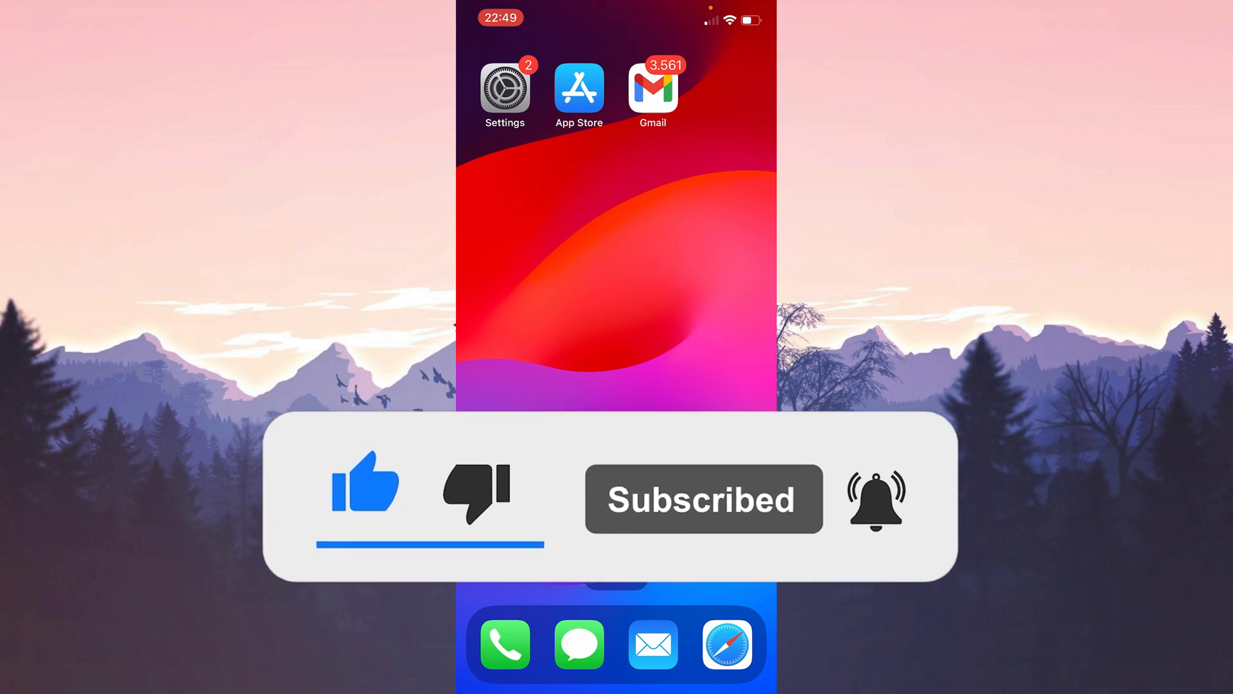